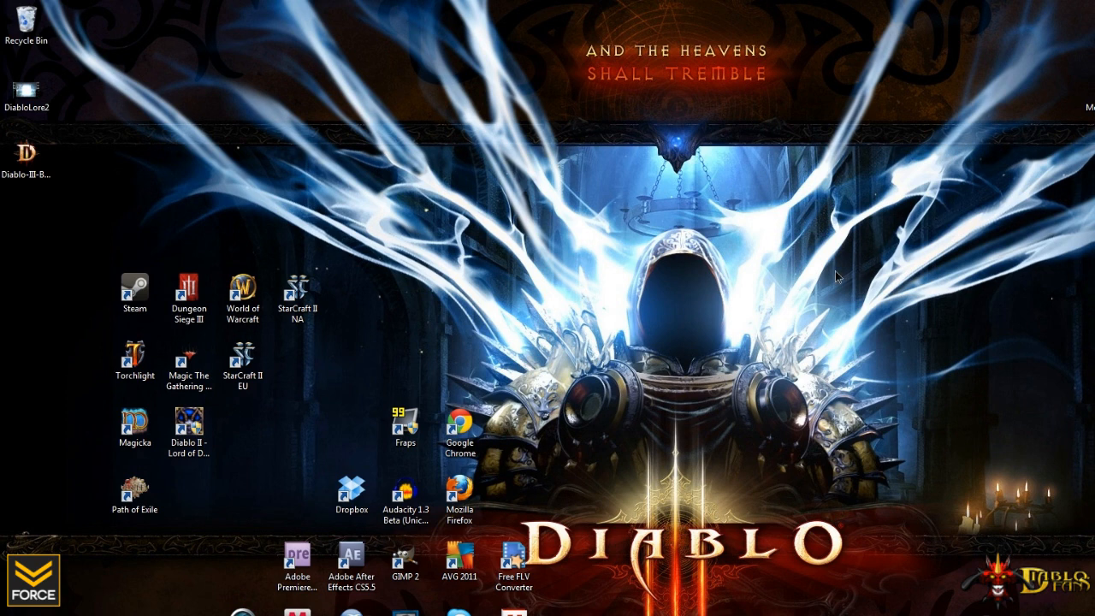
mouse_move(770, 308)
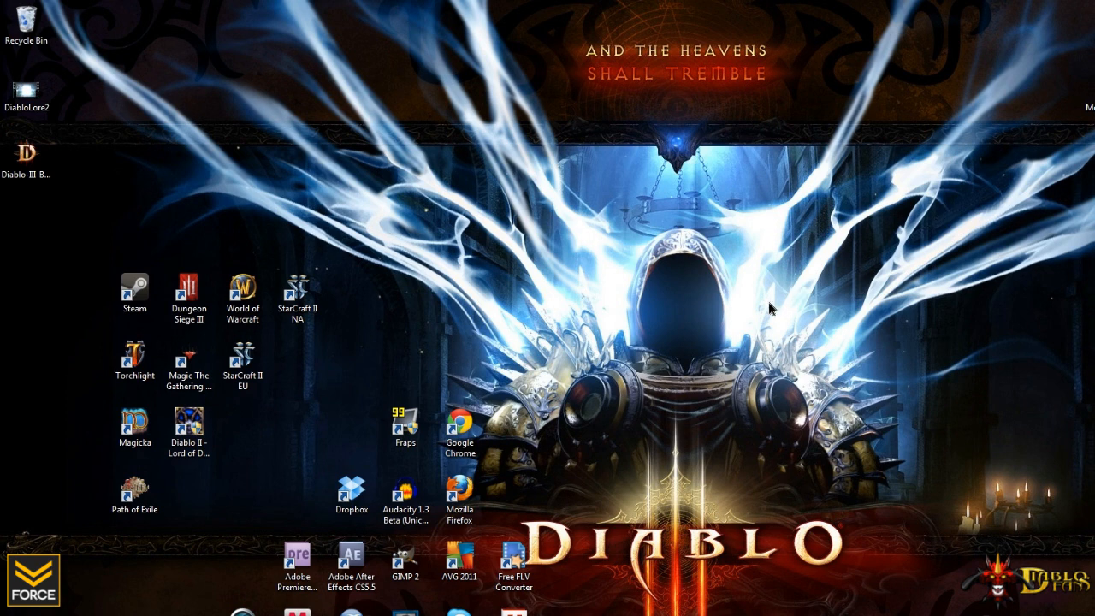
Step: Run the Diablo-III-Beta setup file and allow it through the Security Warning
click(26, 162)
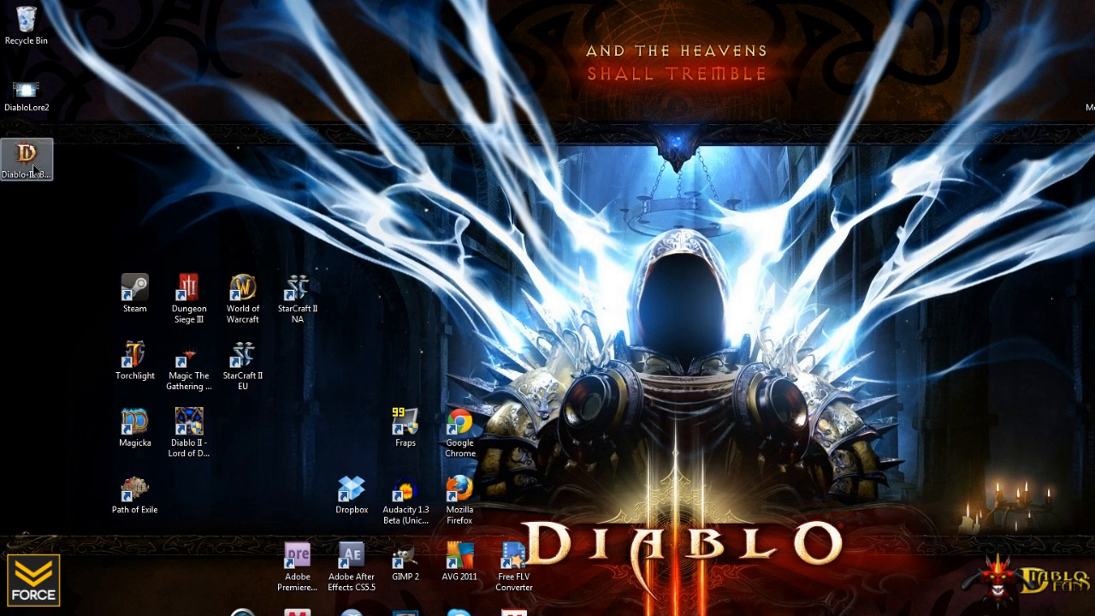
double_click(27, 156)
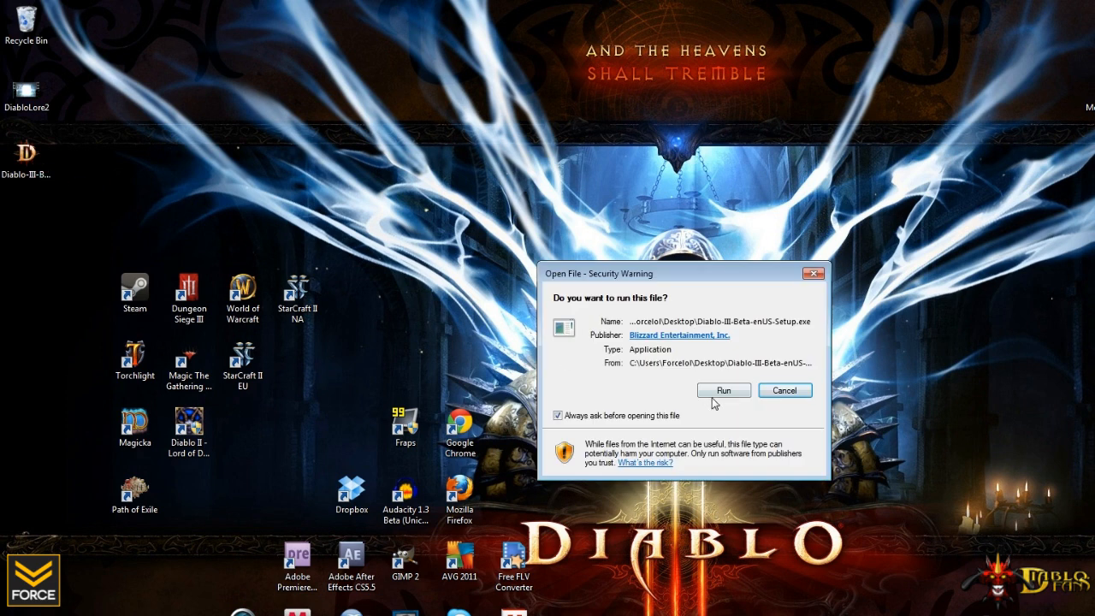
click(722, 391)
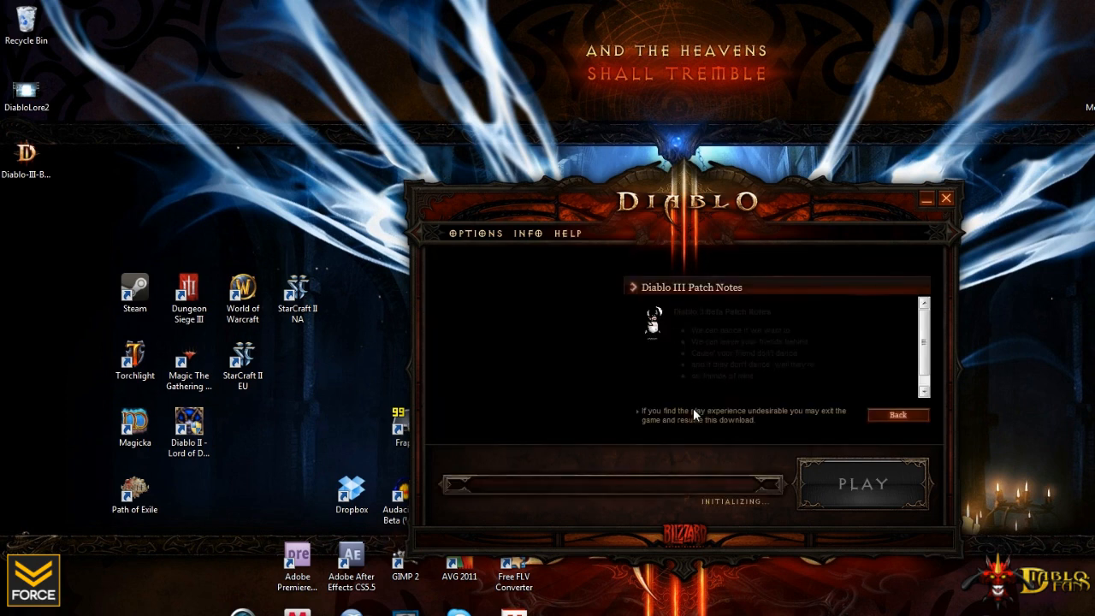
Step: Leave the patch notes back to the launcher's News and Community page
click(897, 416)
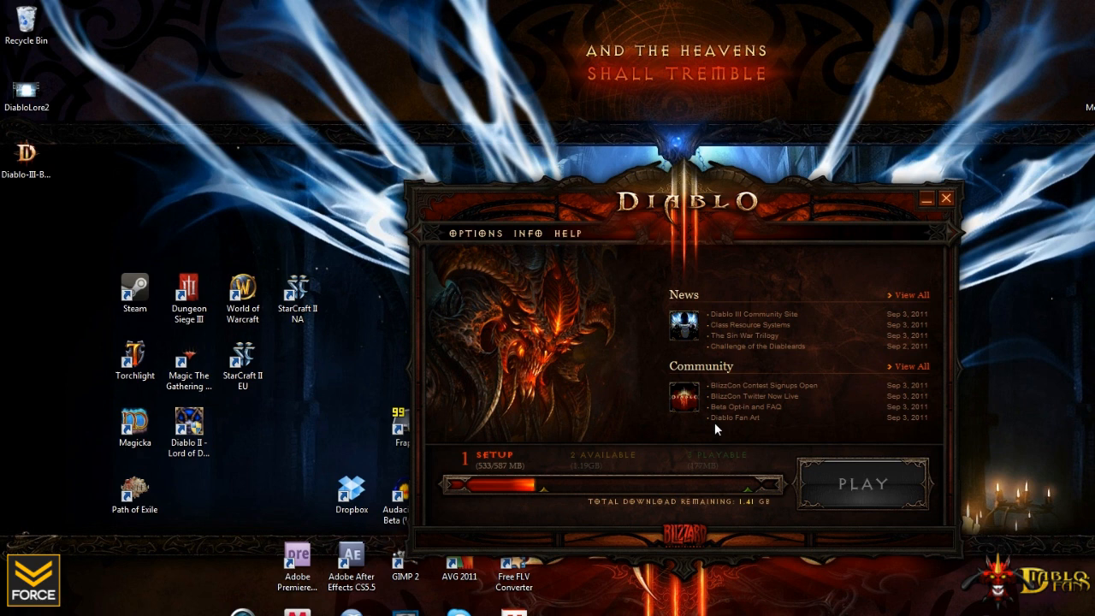
mouse_move(722, 226)
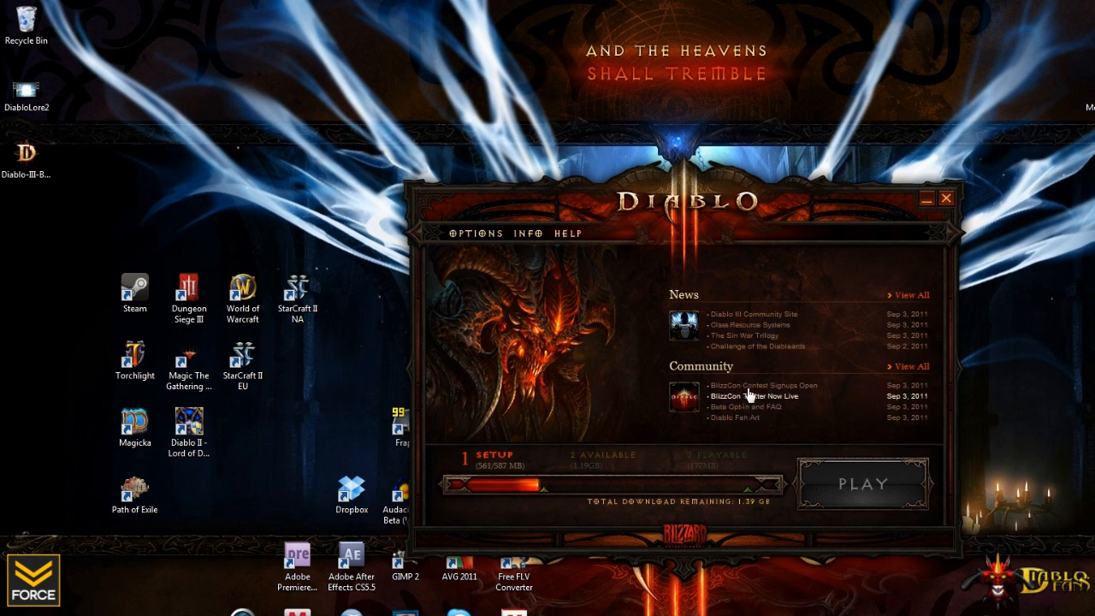
mouse_move(530, 282)
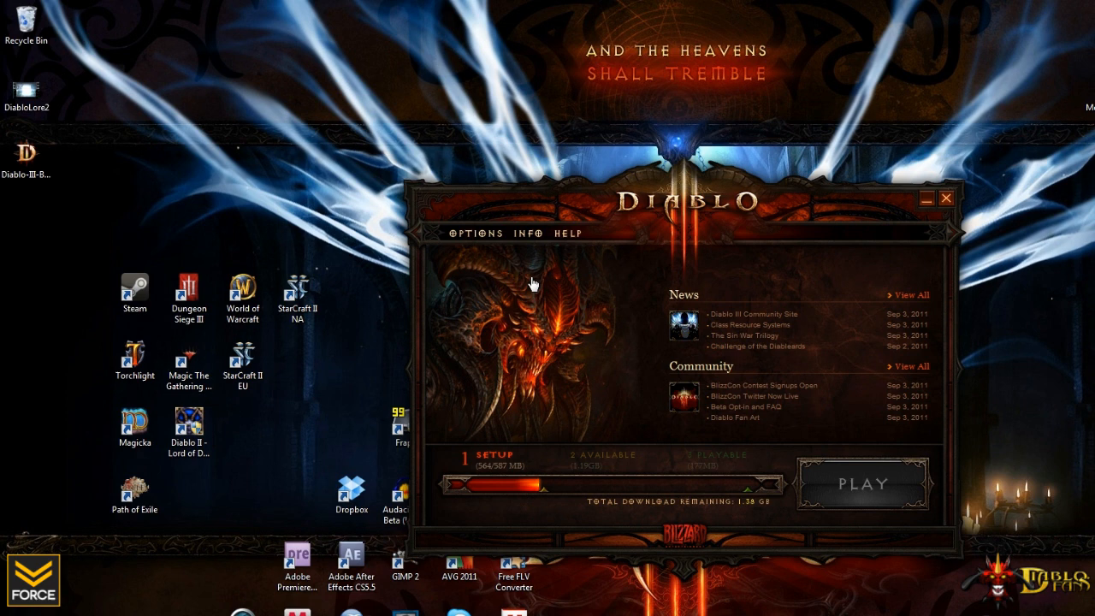
Step: Browse the launcher's Options and Info menus, then start the game once playable
click(477, 232)
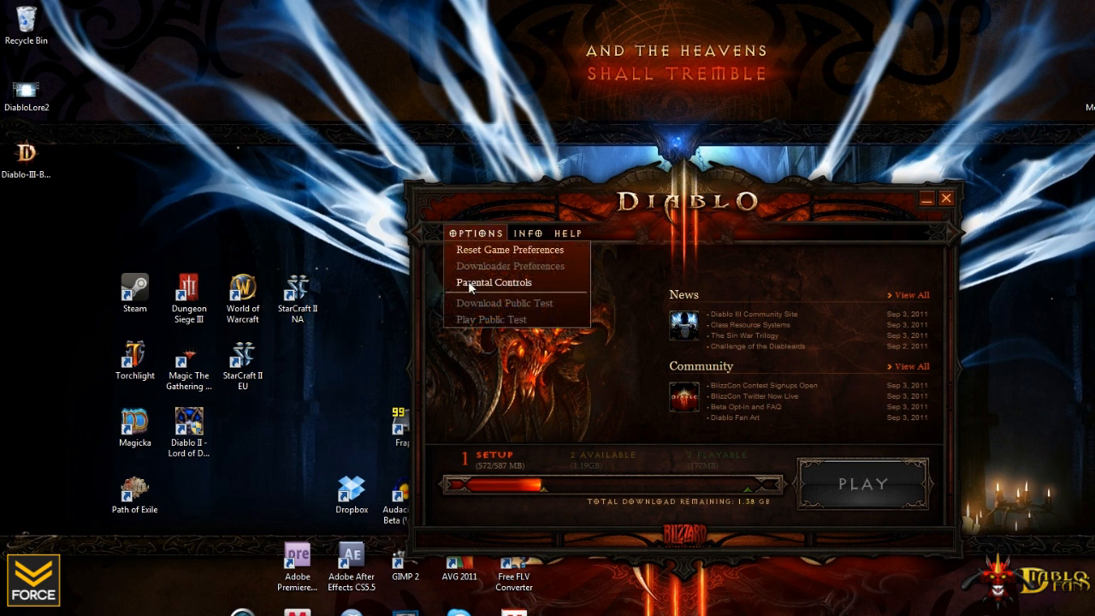
click(527, 233)
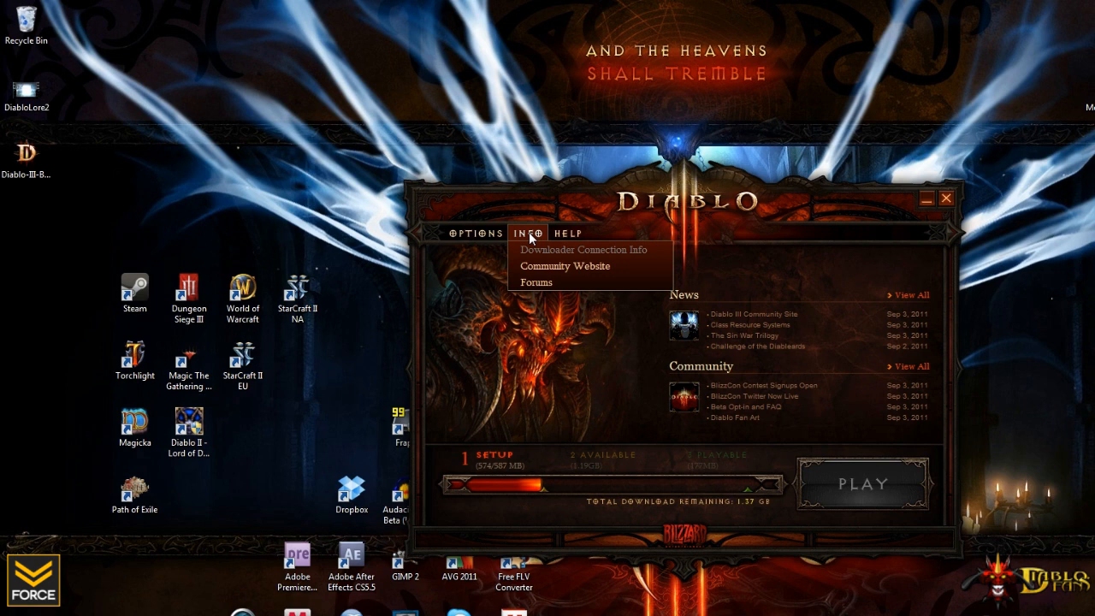
click(568, 233)
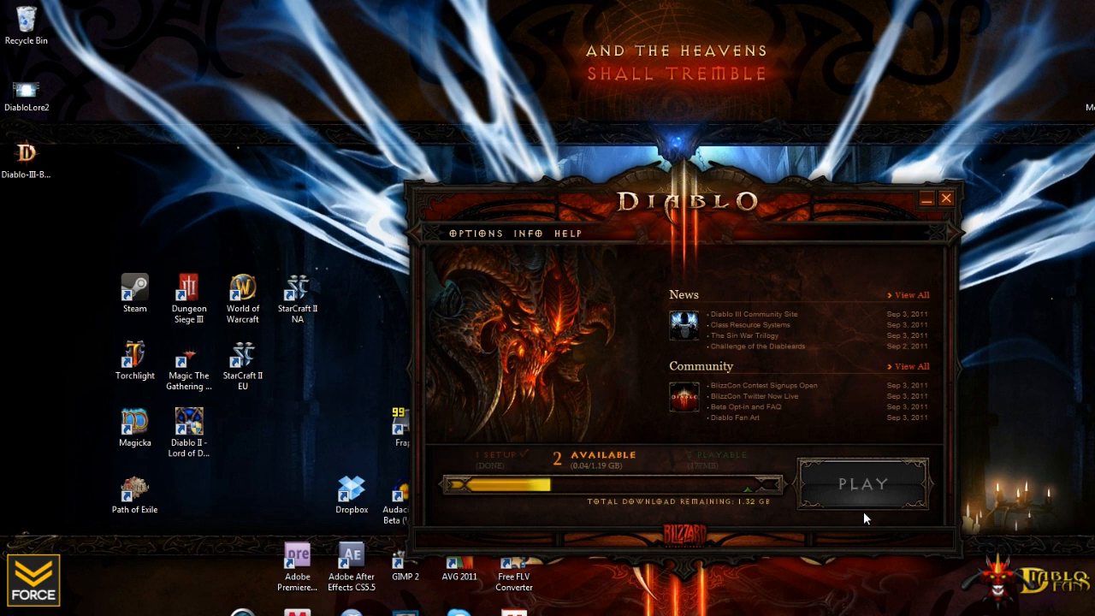
click(944, 199)
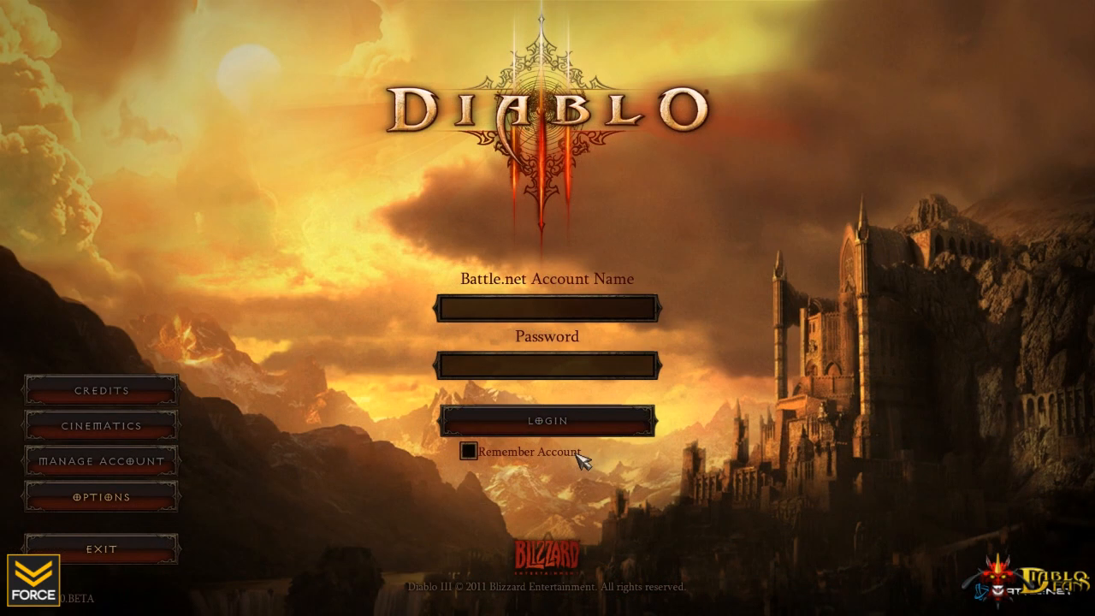
Step: Reach the Battle.net login screen and bring up the game Options menu
click(547, 309)
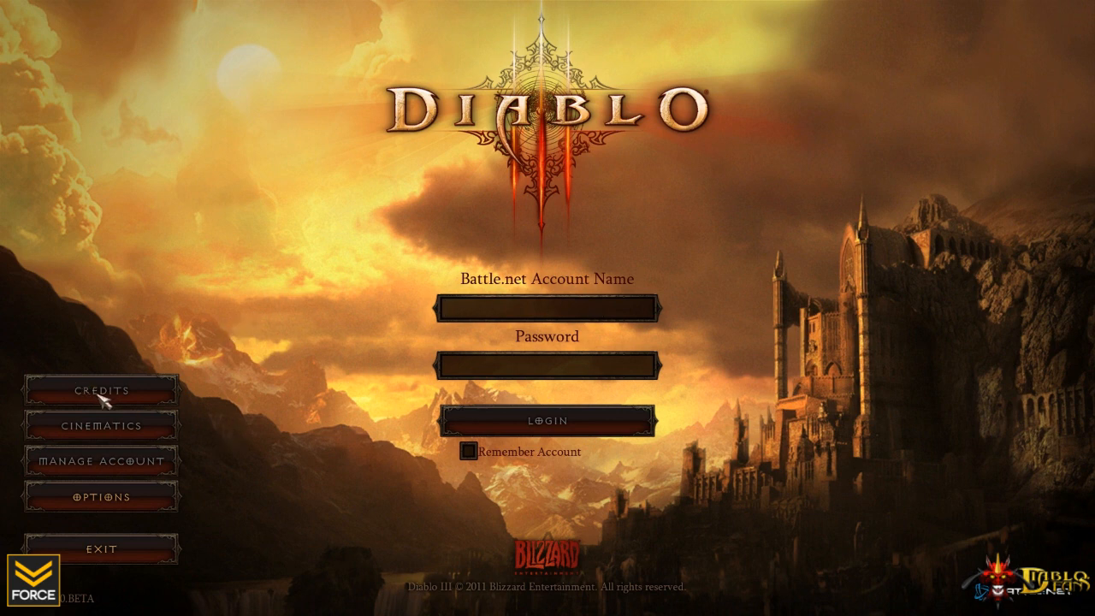
mouse_move(168, 435)
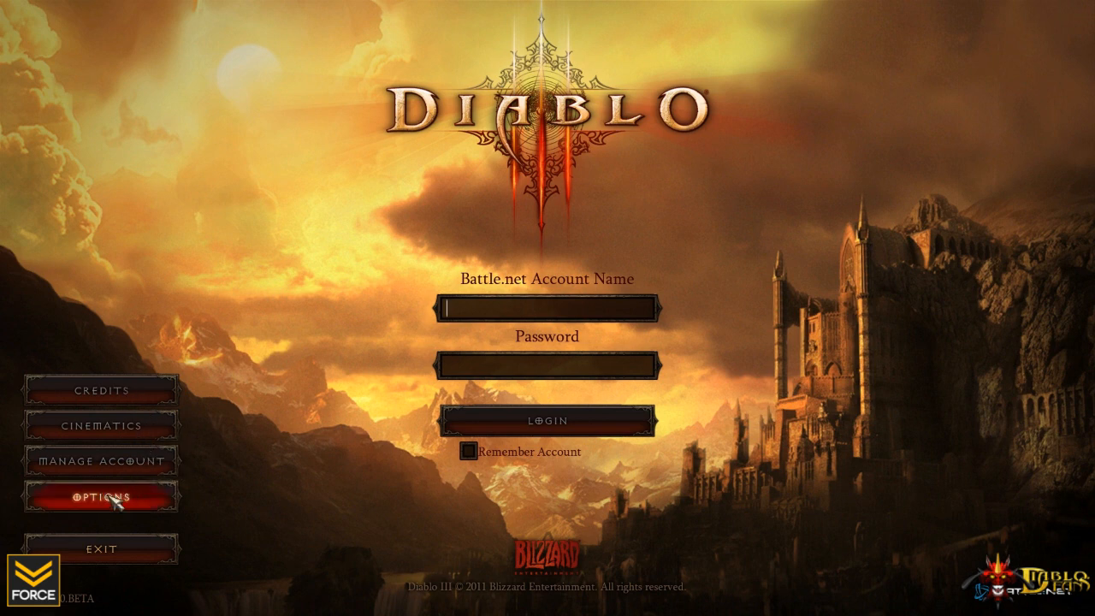
click(100, 496)
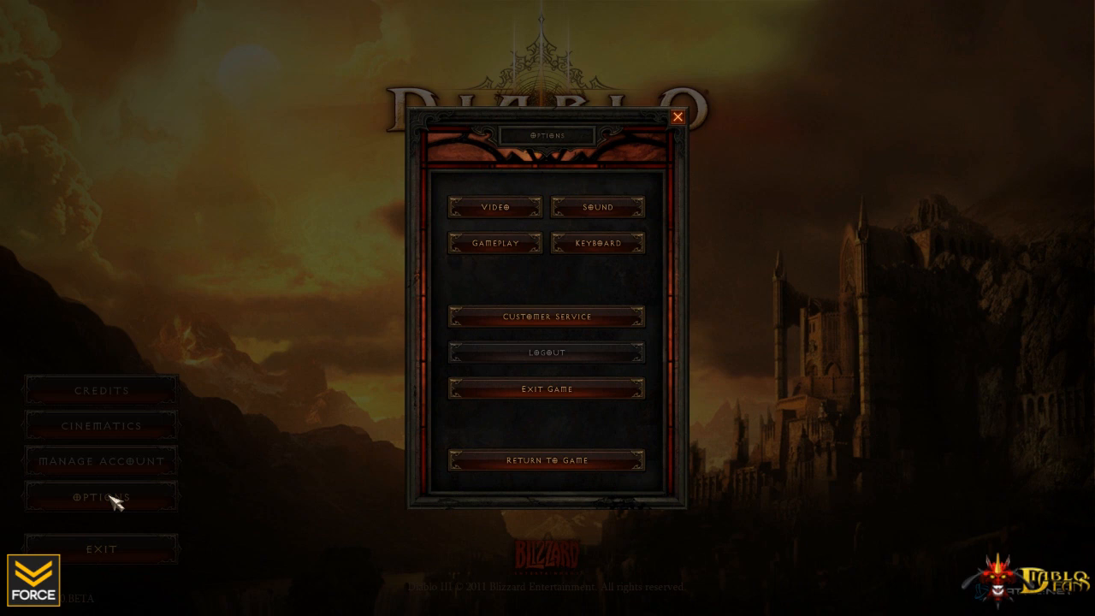
mouse_move(420, 212)
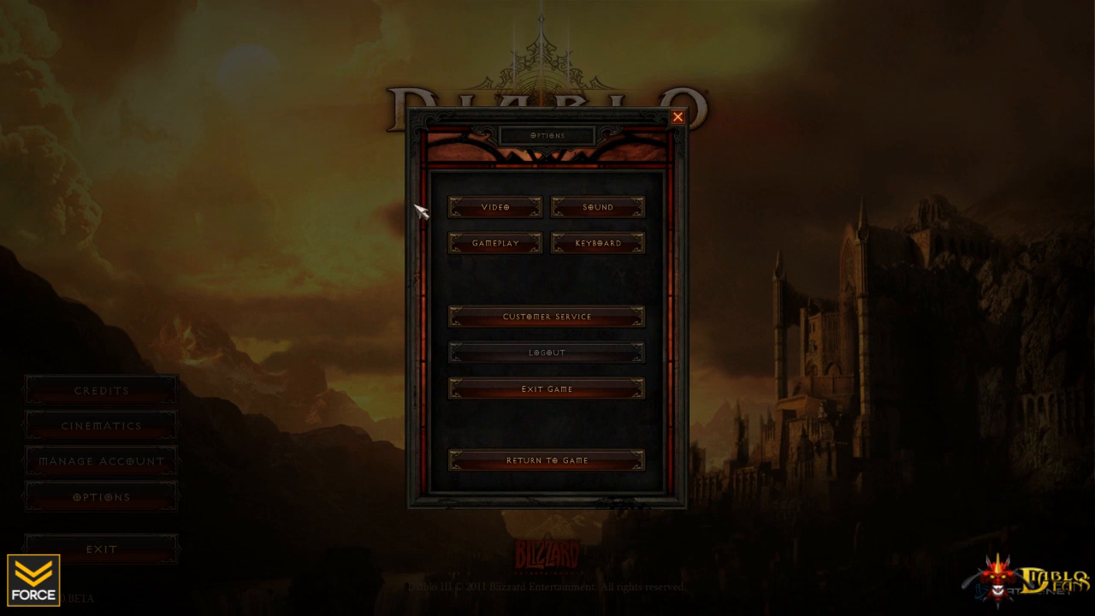
click(495, 205)
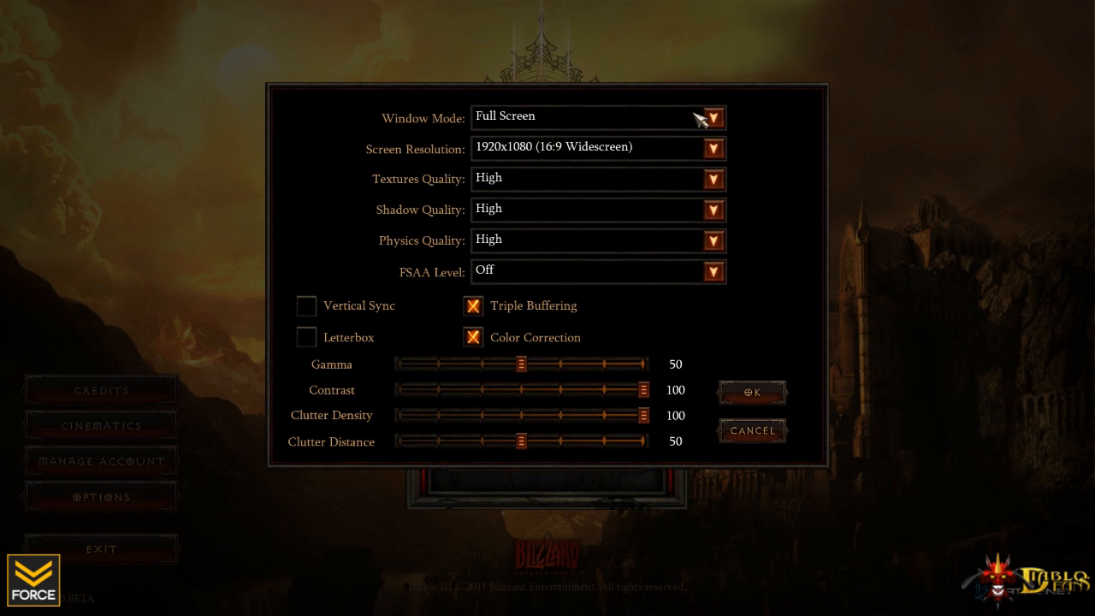
click(712, 117)
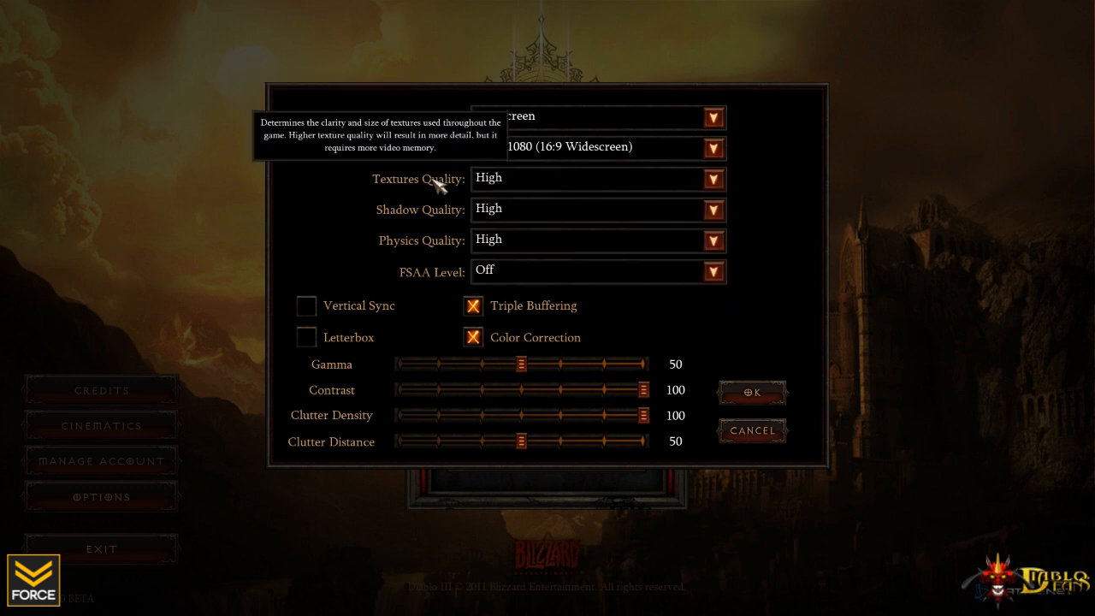
mouse_move(436, 214)
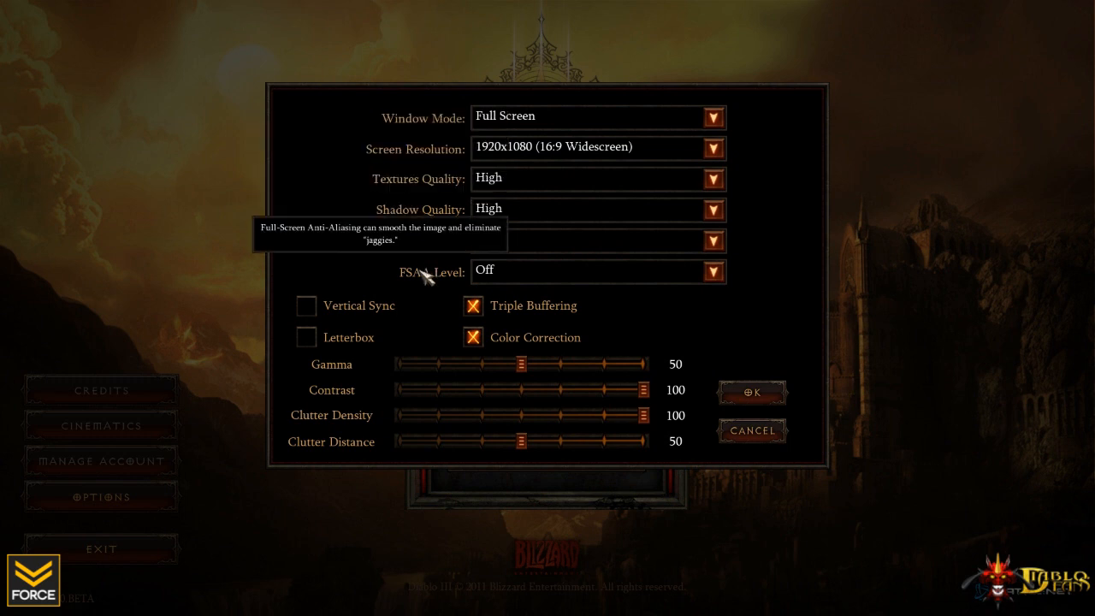
mouse_move(342, 325)
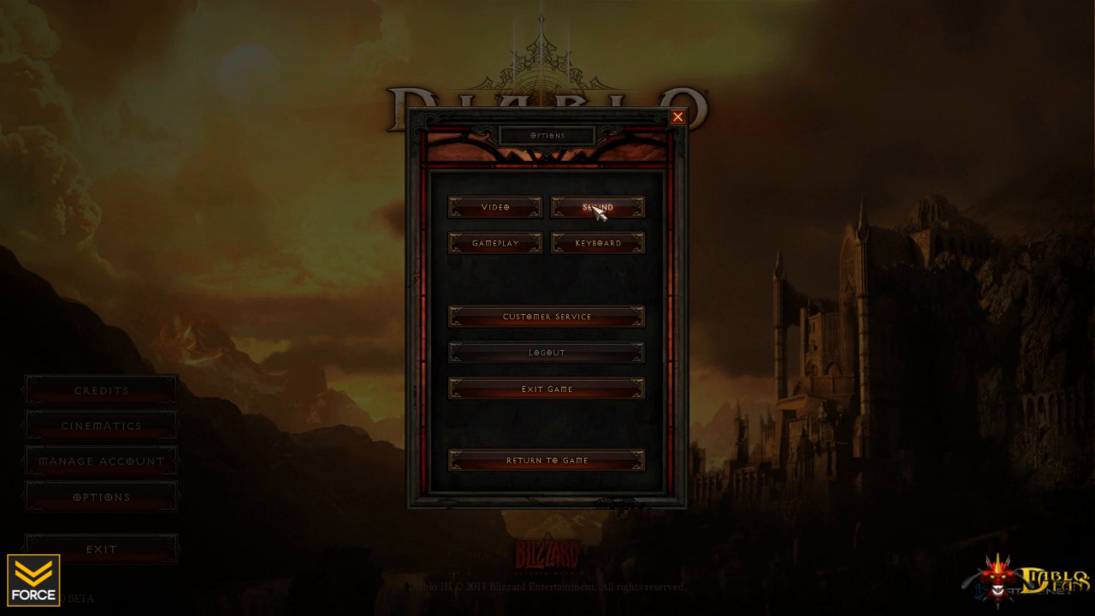
click(597, 207)
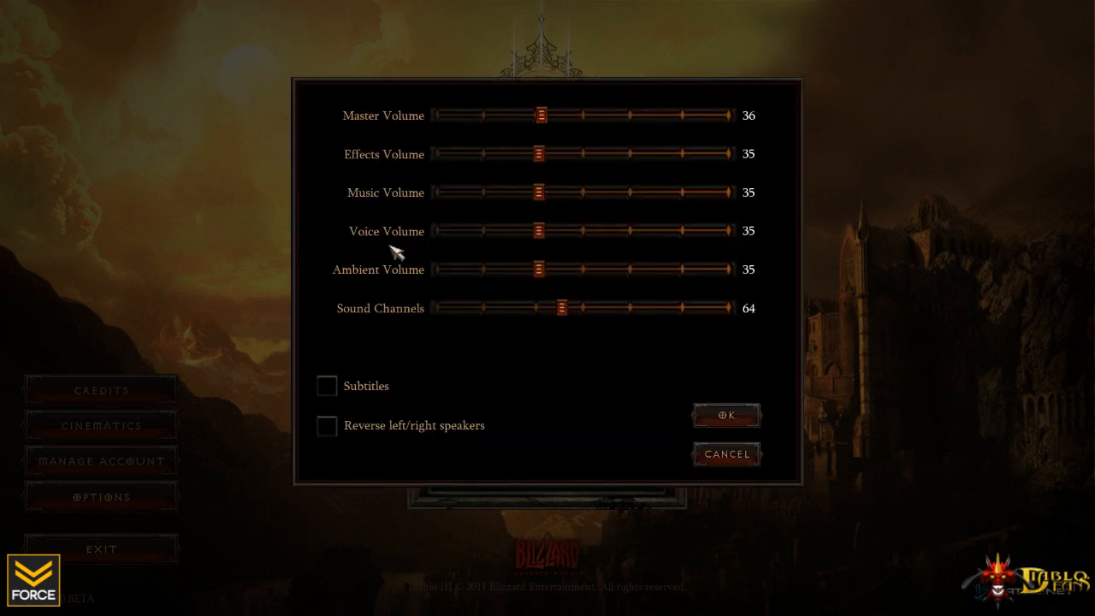
mouse_move(326, 387)
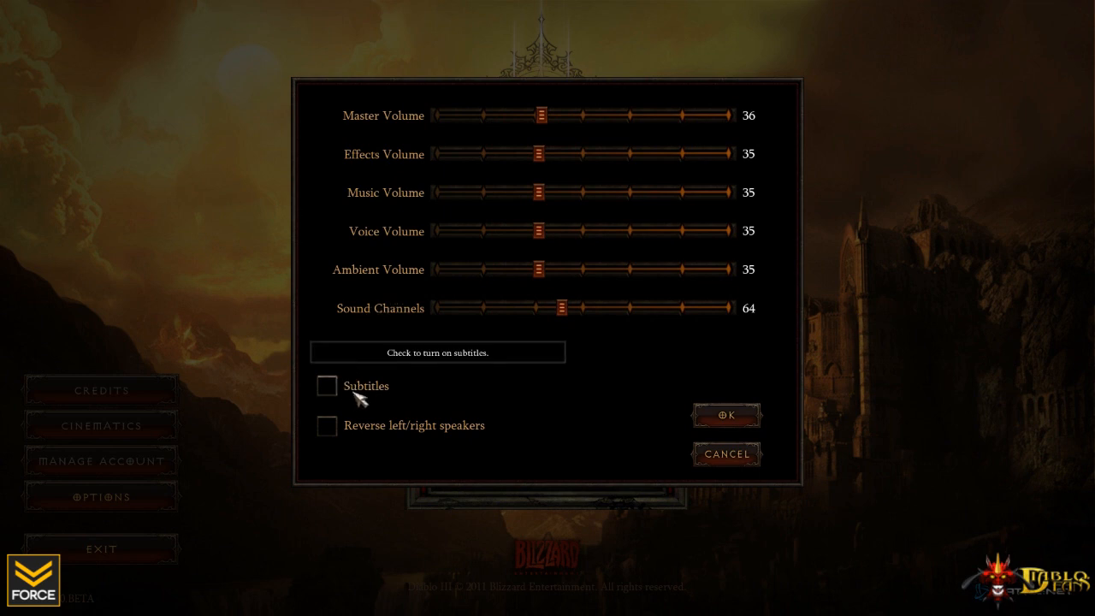
mouse_move(376, 437)
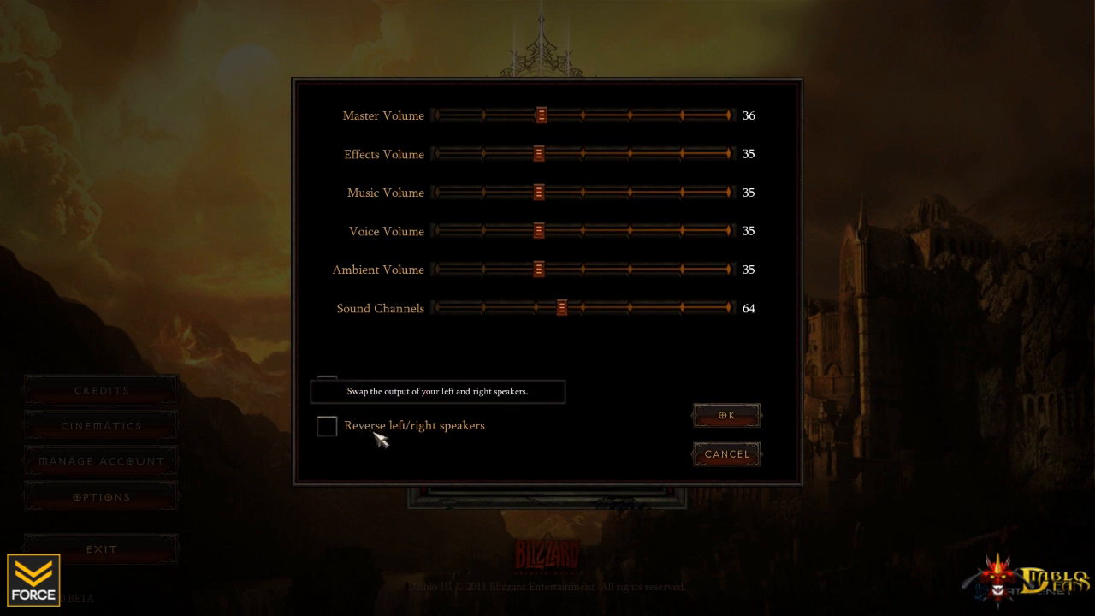
mouse_move(569, 426)
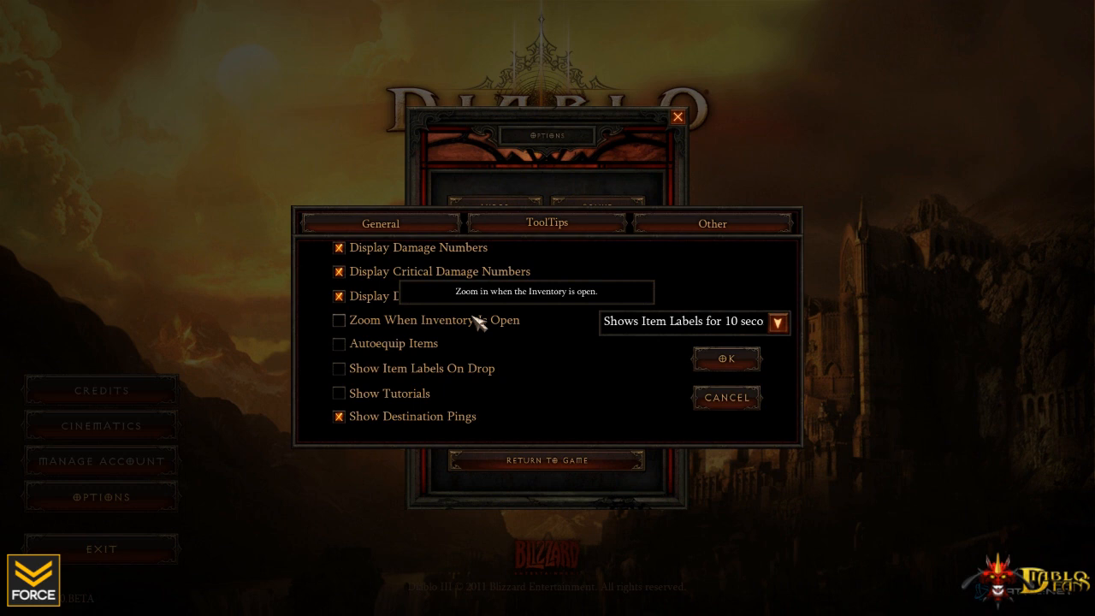
mouse_move(419, 342)
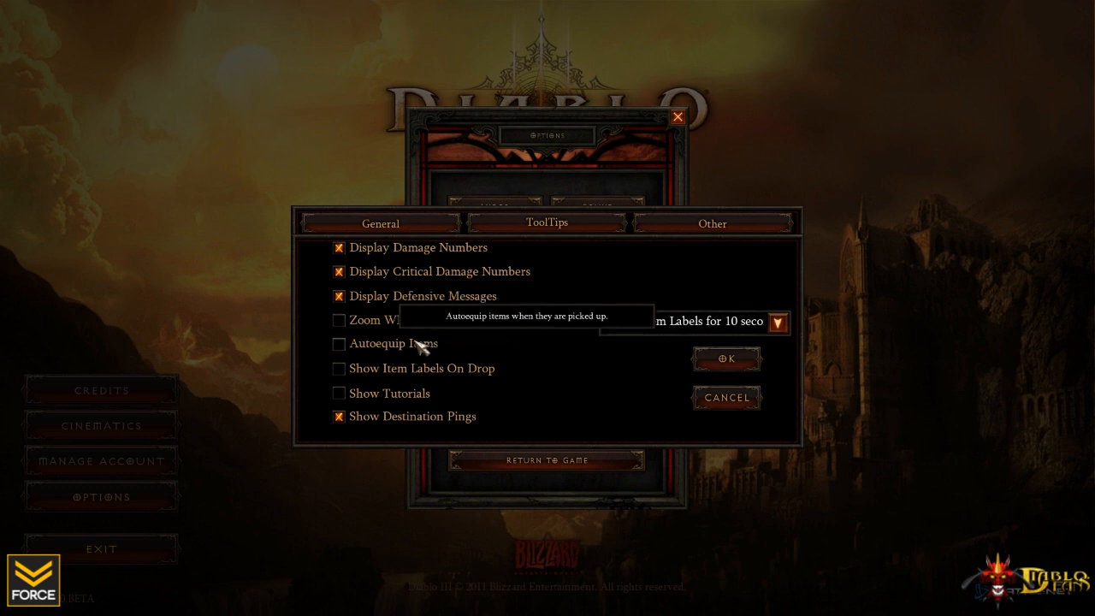
mouse_move(415, 402)
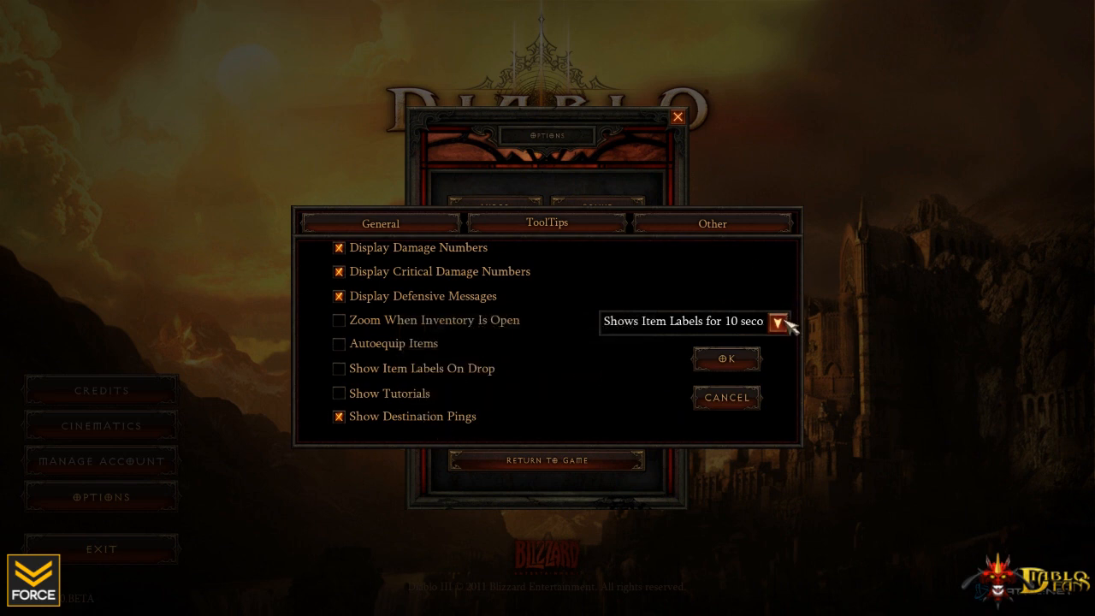
Step: Keep item labels at 10 seconds, view the Other tab's health-bar settings, then cancel
click(777, 322)
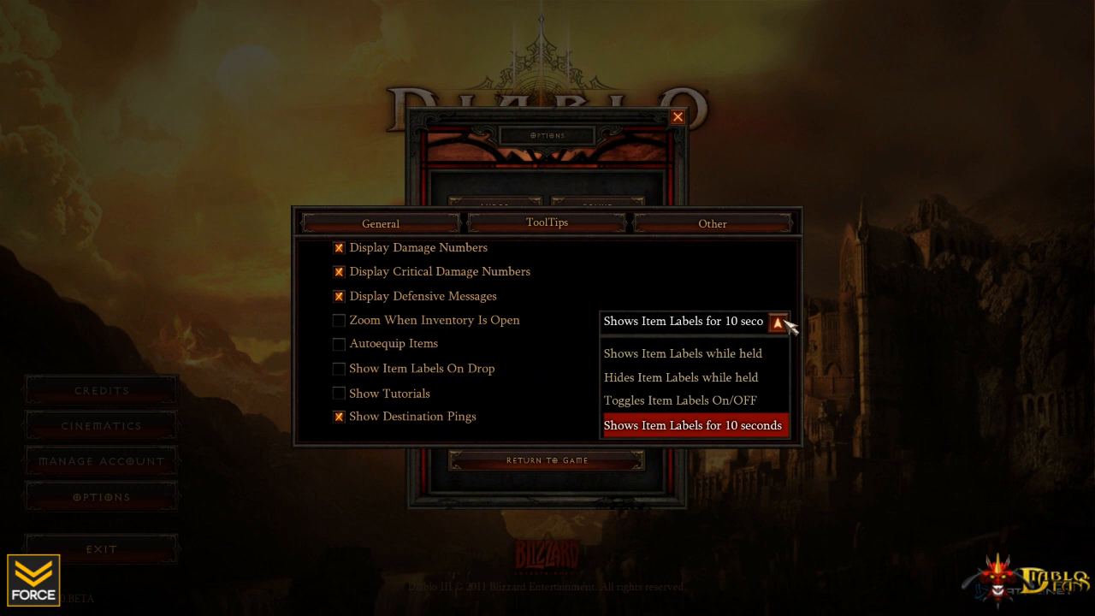
click(695, 425)
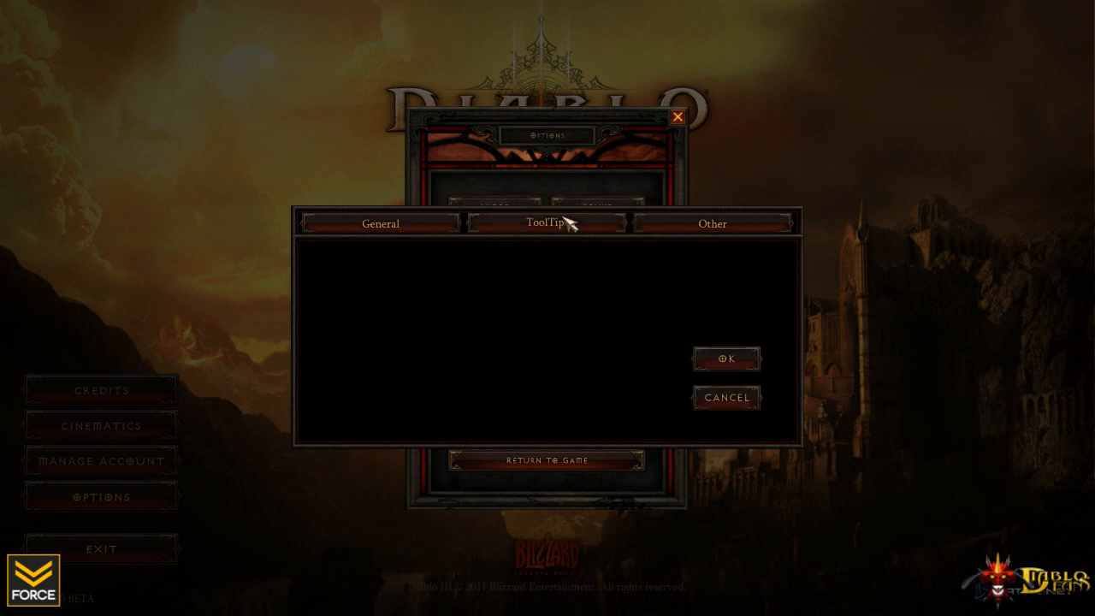
click(711, 223)
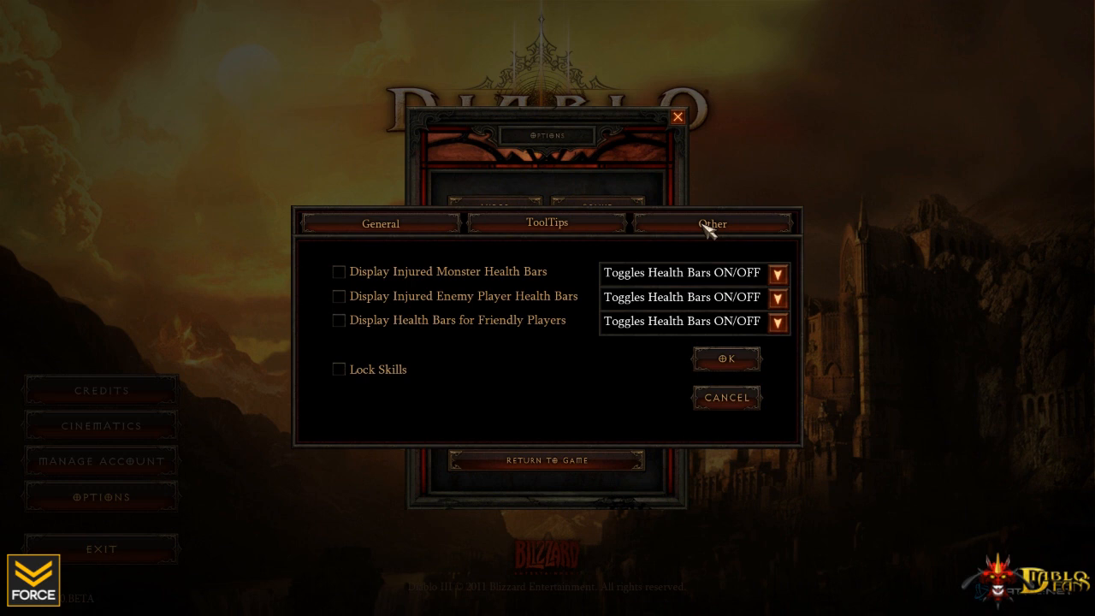
mouse_move(462, 308)
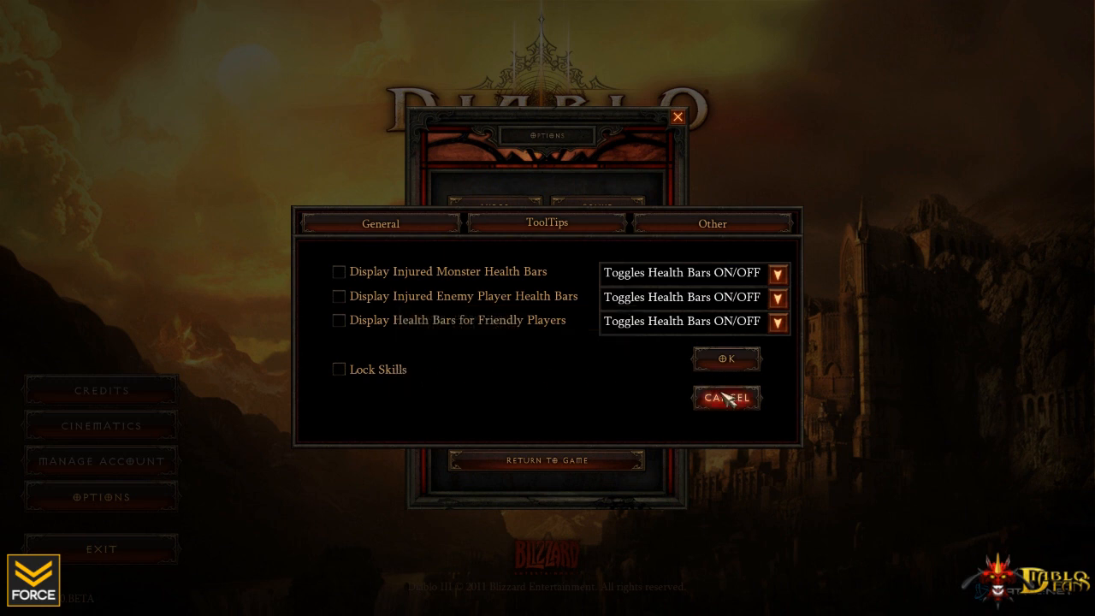
click(726, 397)
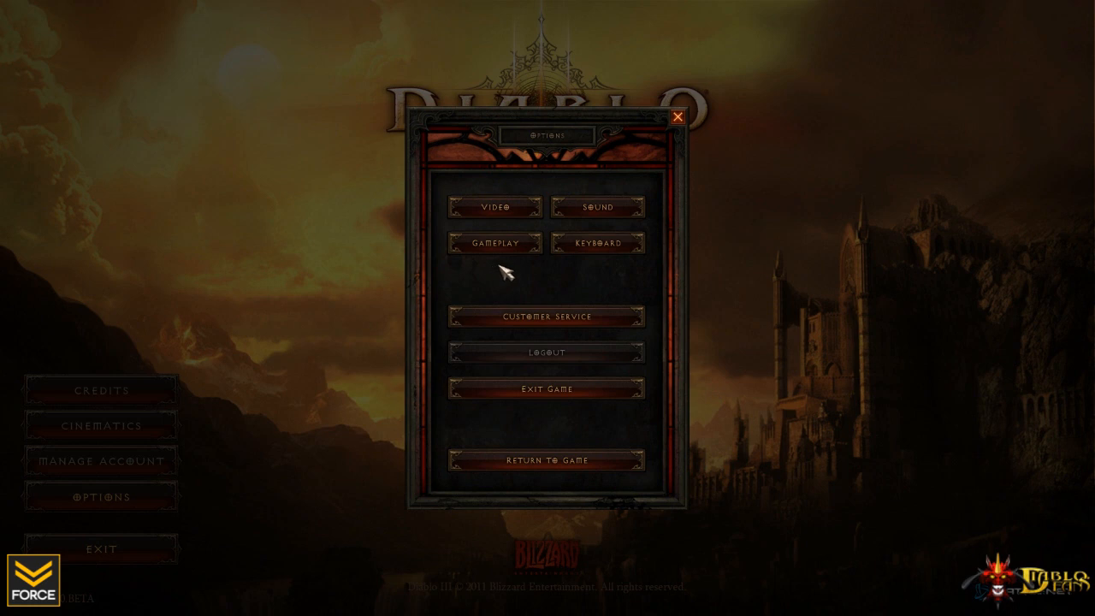
click(597, 243)
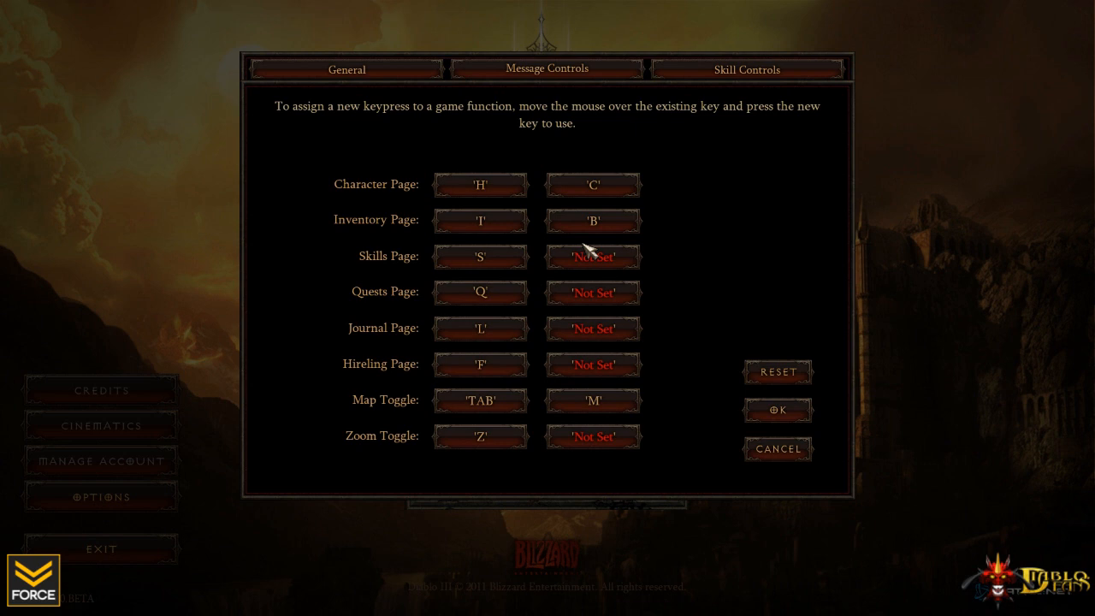
mouse_move(596, 229)
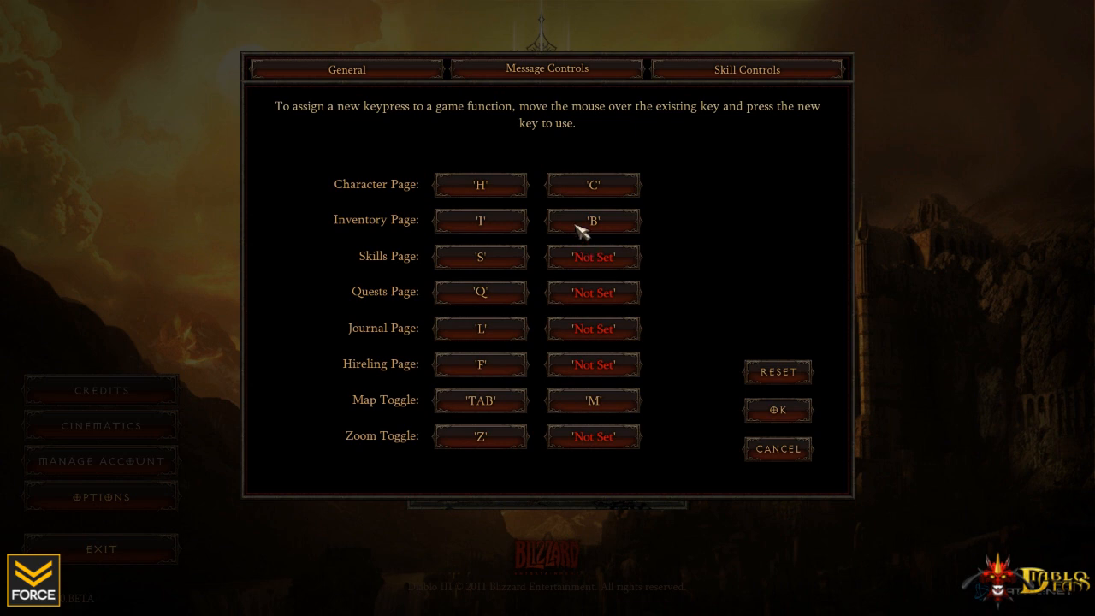
click(548, 69)
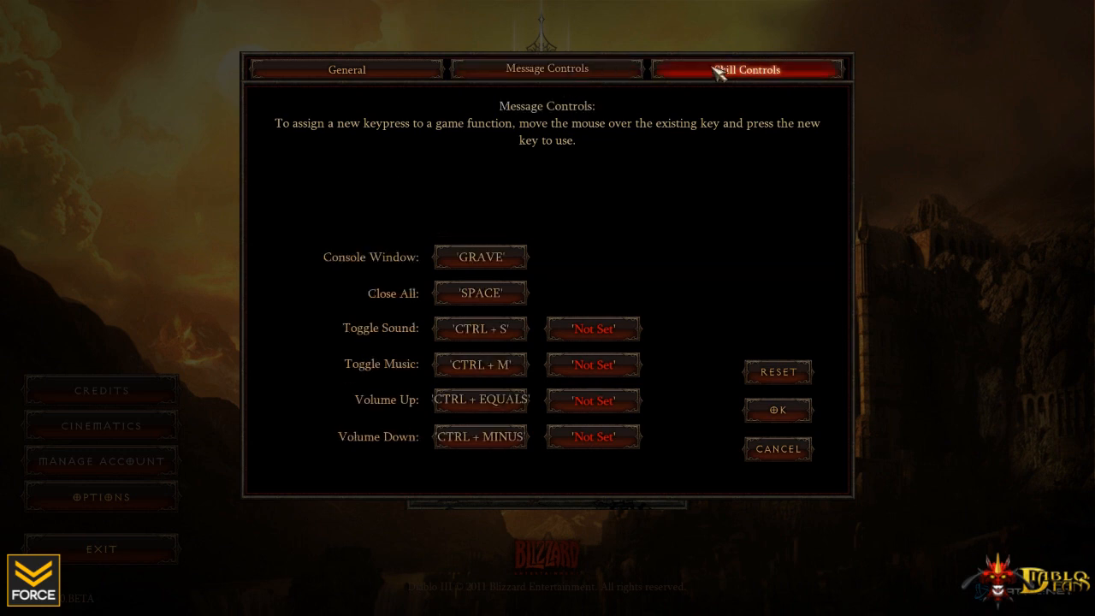
click(746, 69)
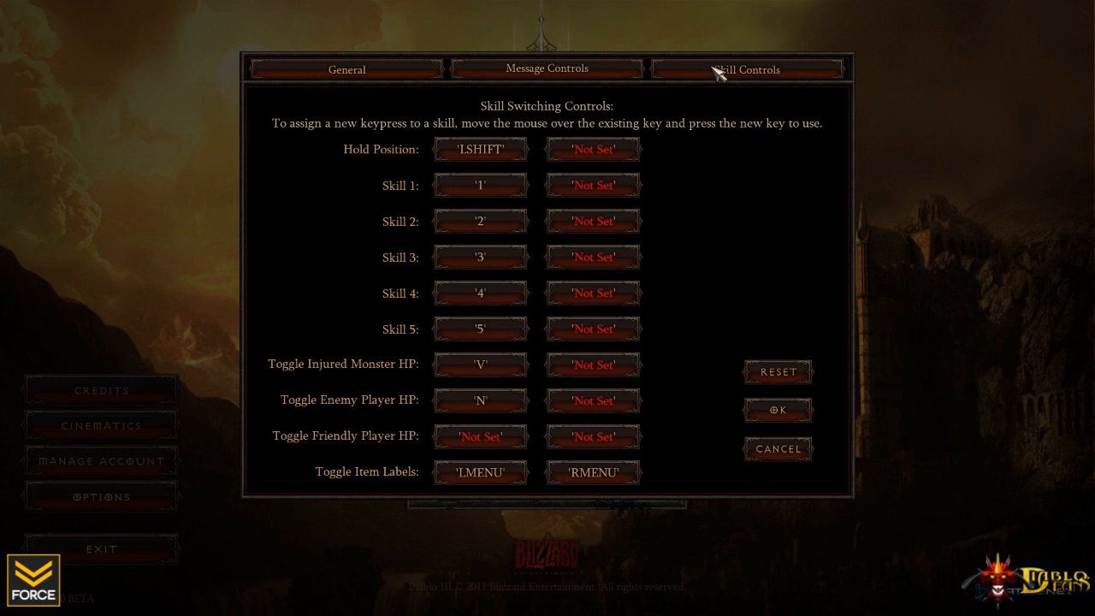
mouse_move(708, 320)
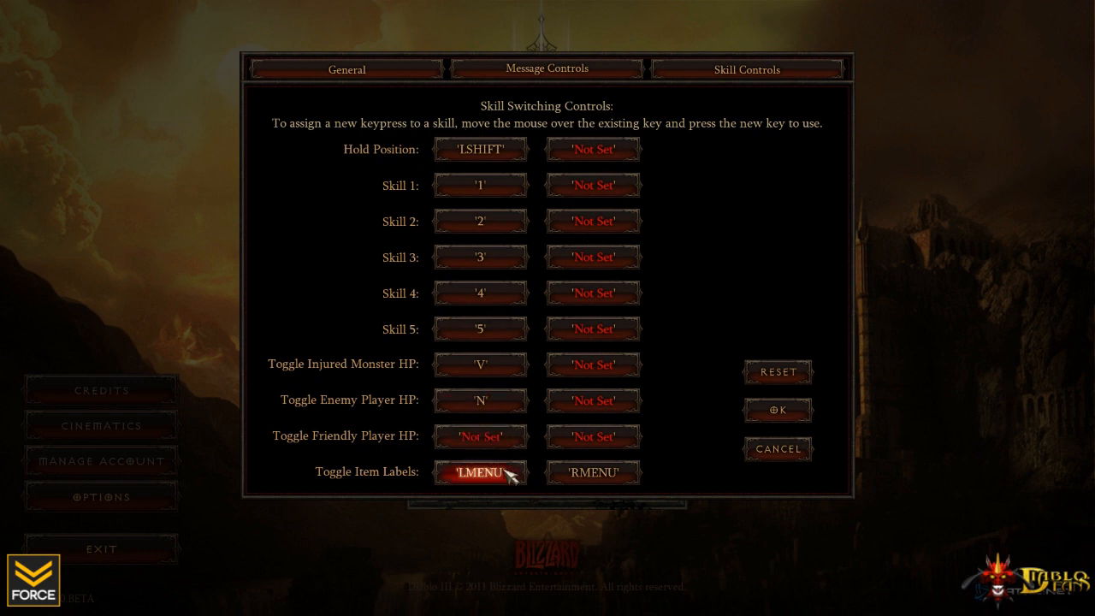
mouse_move(479, 185)
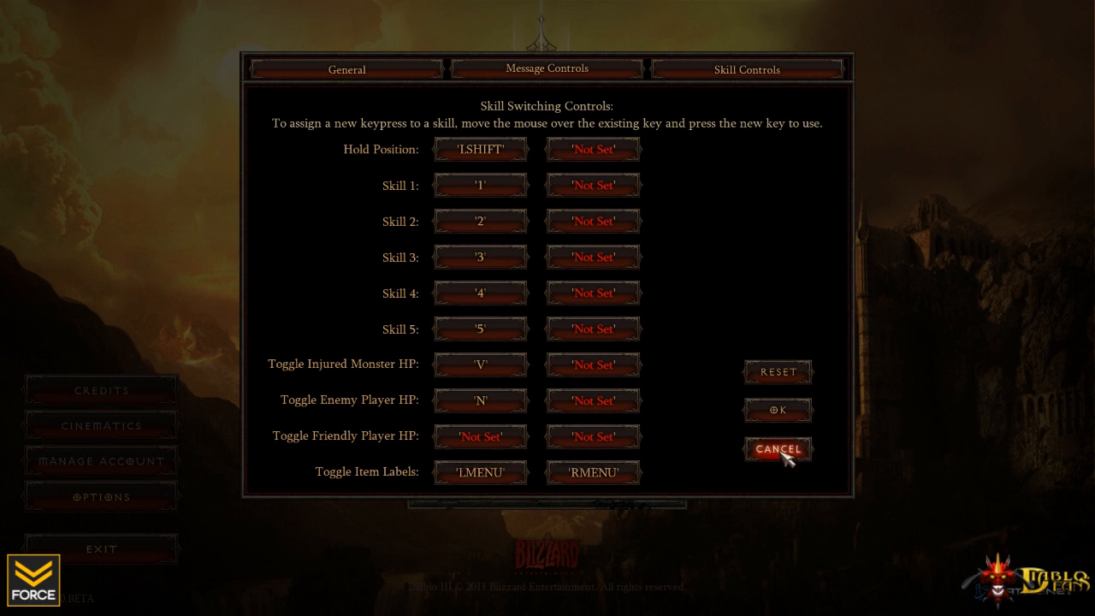
click(777, 448)
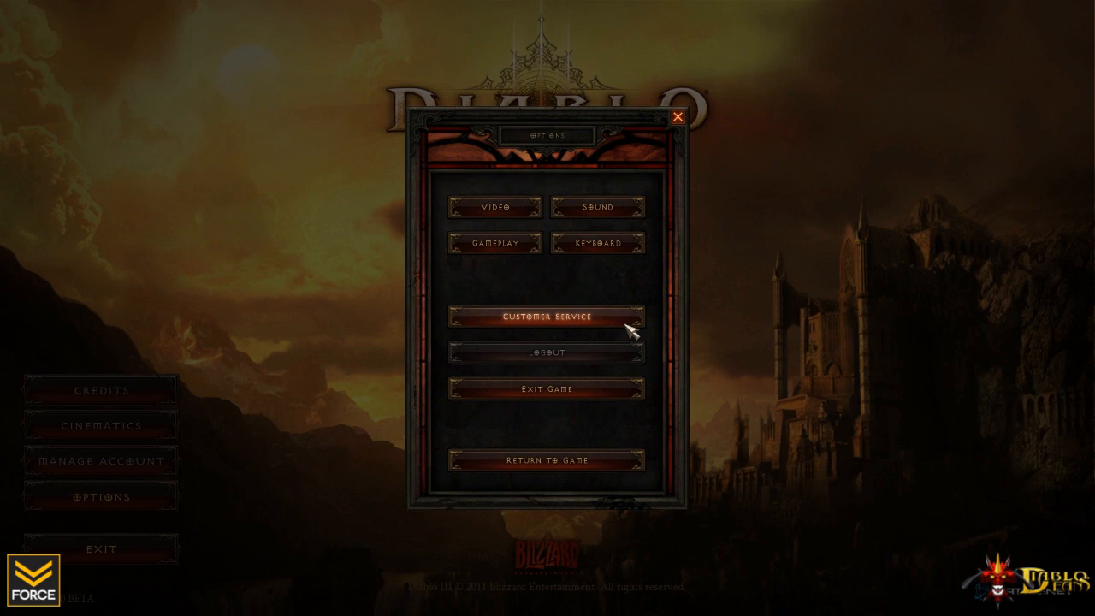
mouse_move(588, 465)
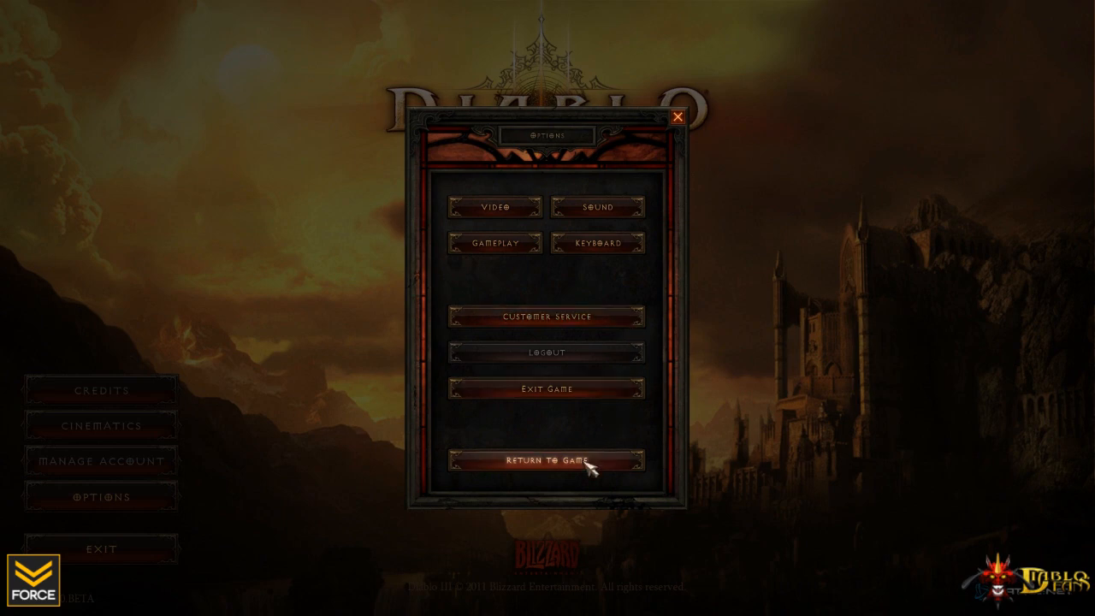